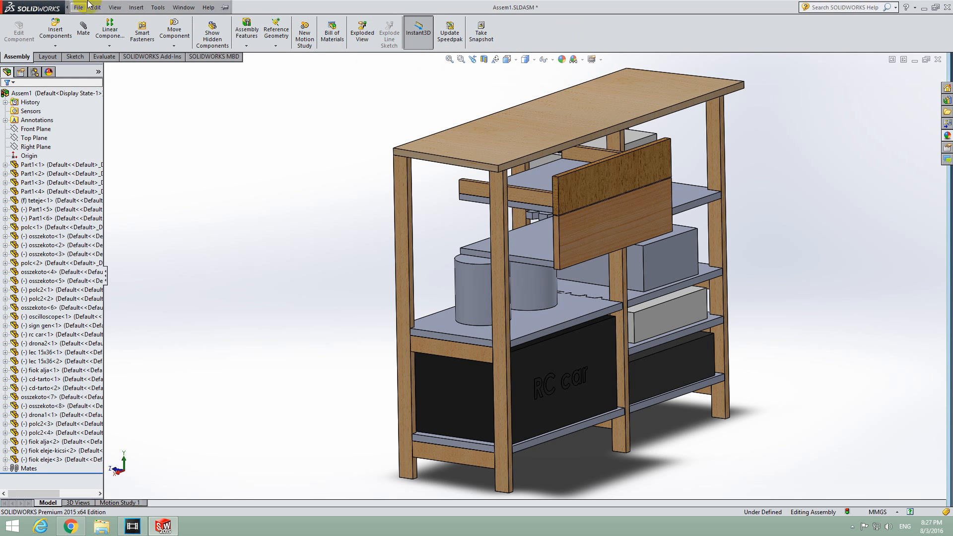
View the SOLIDWORKS version information from the Help menu, then close it
click(208, 6)
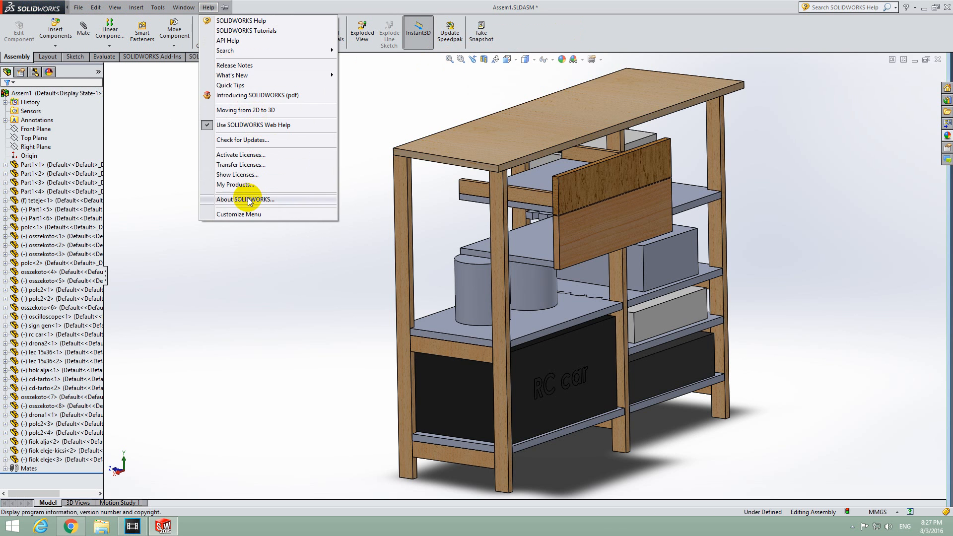
click(246, 200)
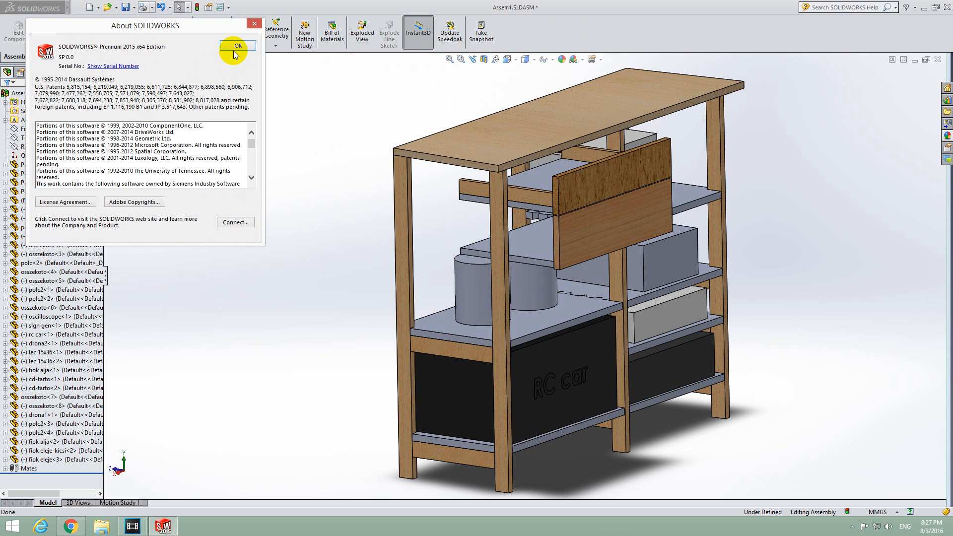
click(237, 46)
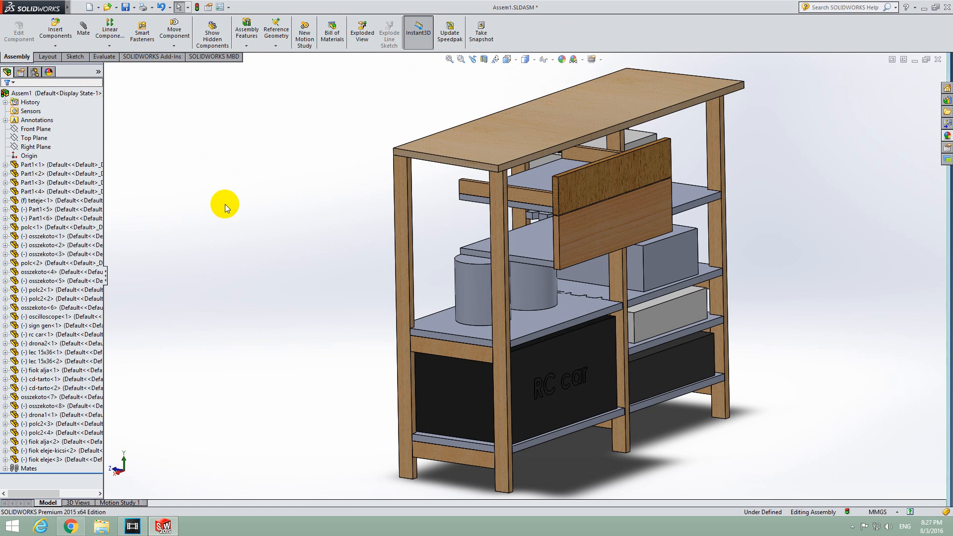
mouse_move(543, 177)
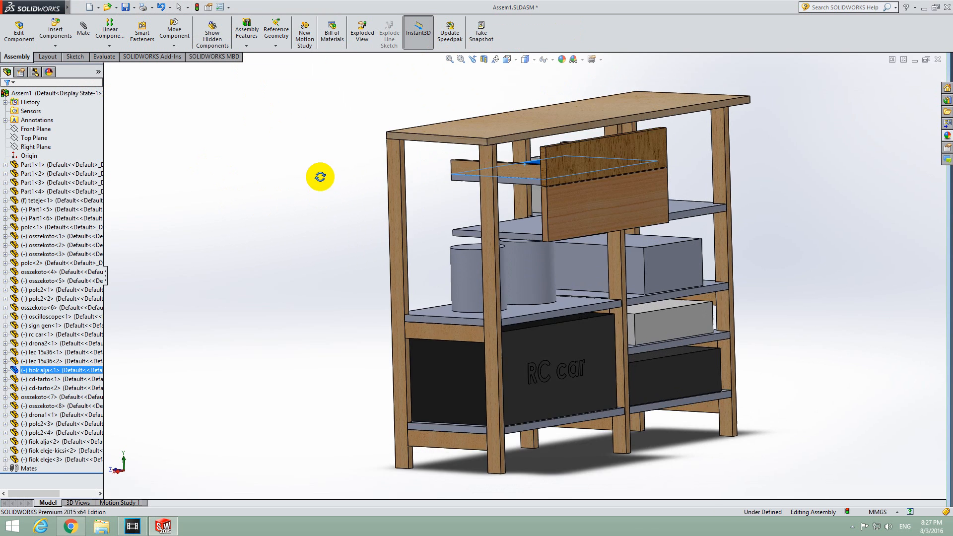
Orbit the shelf unit to its other side and select the tabletop, then the Assem1 root
drag(320, 177, 438, 113)
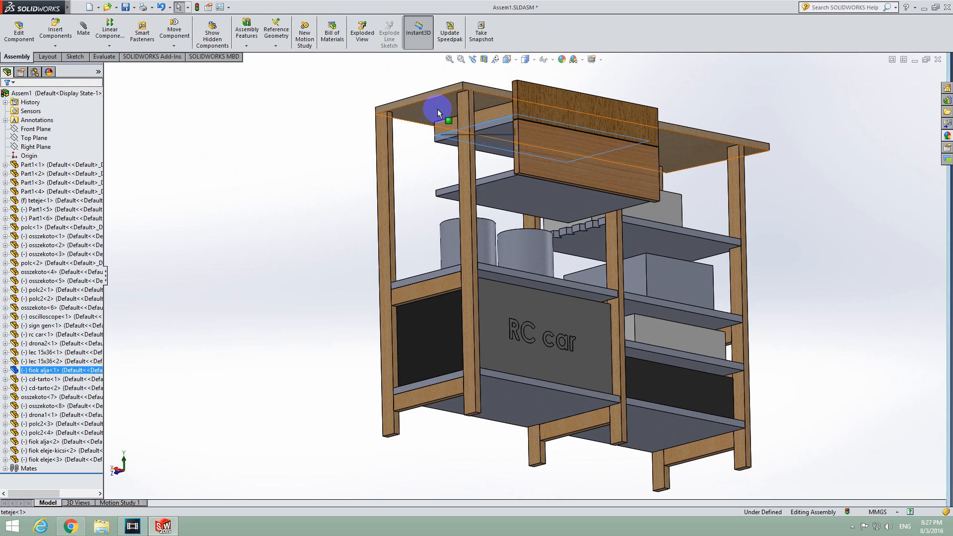
click(49, 93)
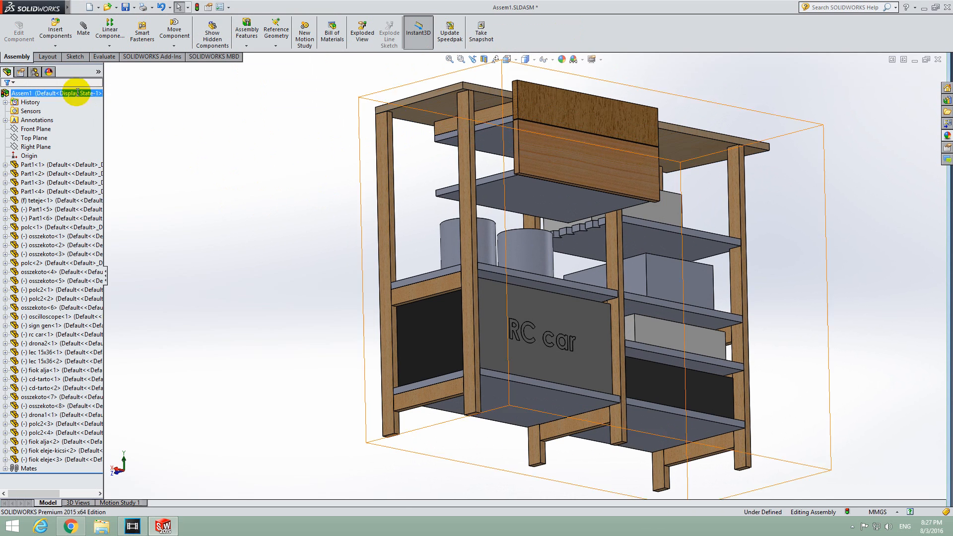
click(48, 57)
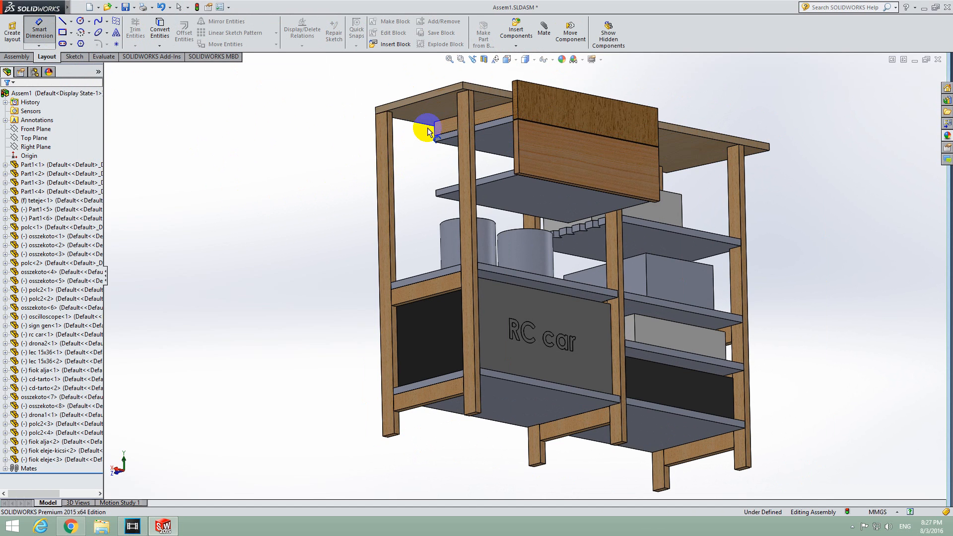
mouse_move(435, 113)
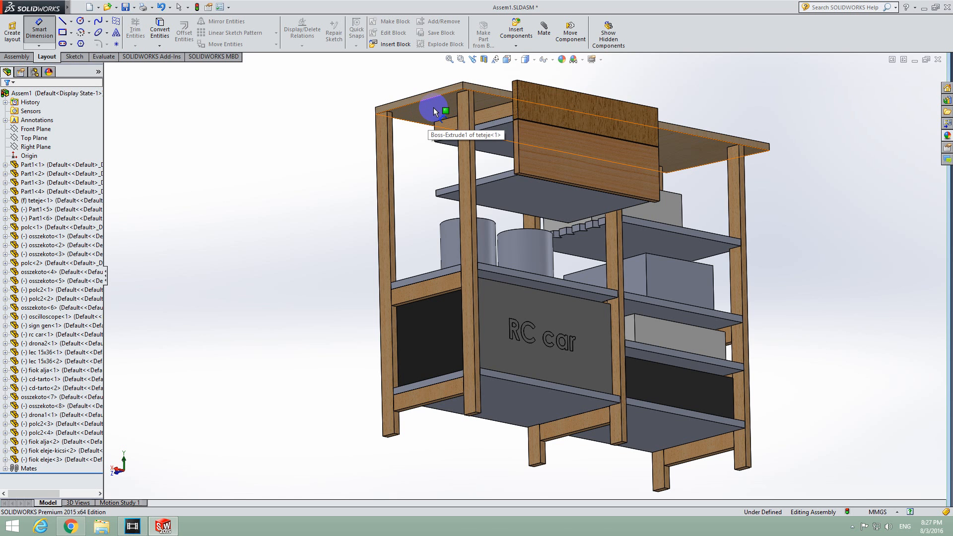
Dimension from the tabletop edge to the drawer board below, giving 85
click(433, 108)
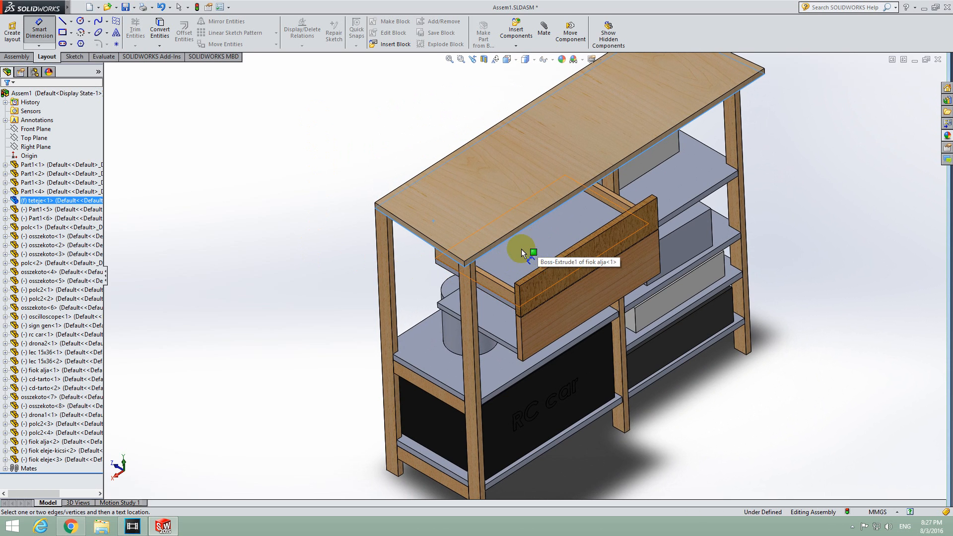
click(547, 238)
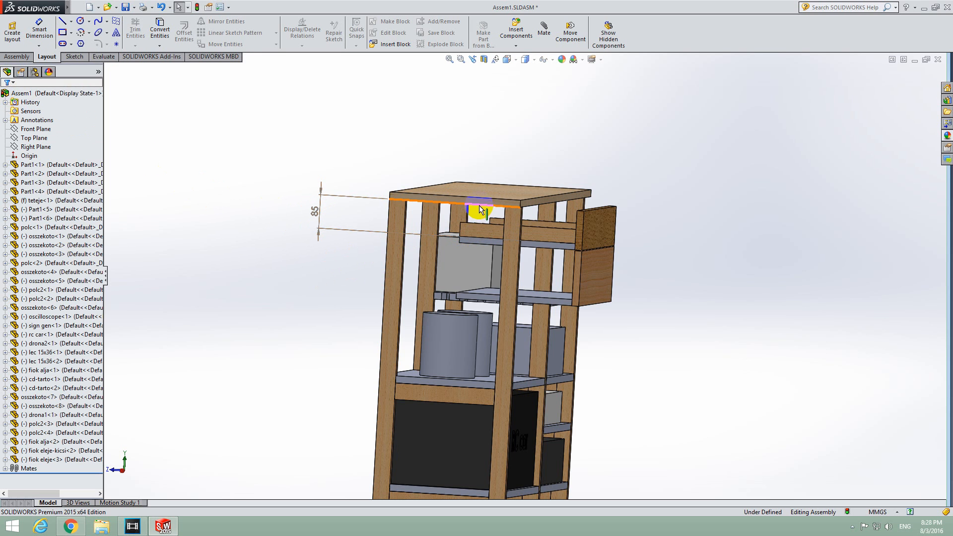
Place the 85 dimension text left of the shelf unit
drag(480, 210, 317, 219)
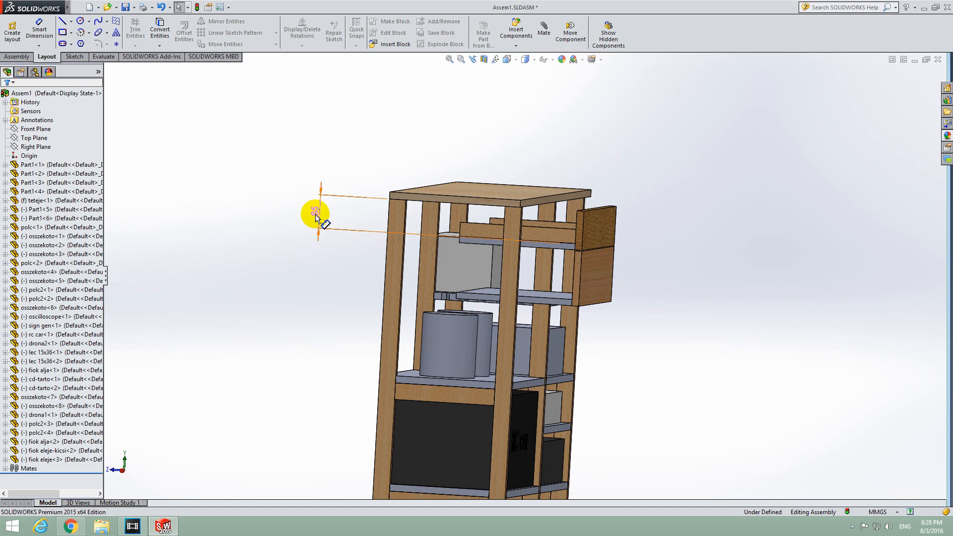
click(321, 202)
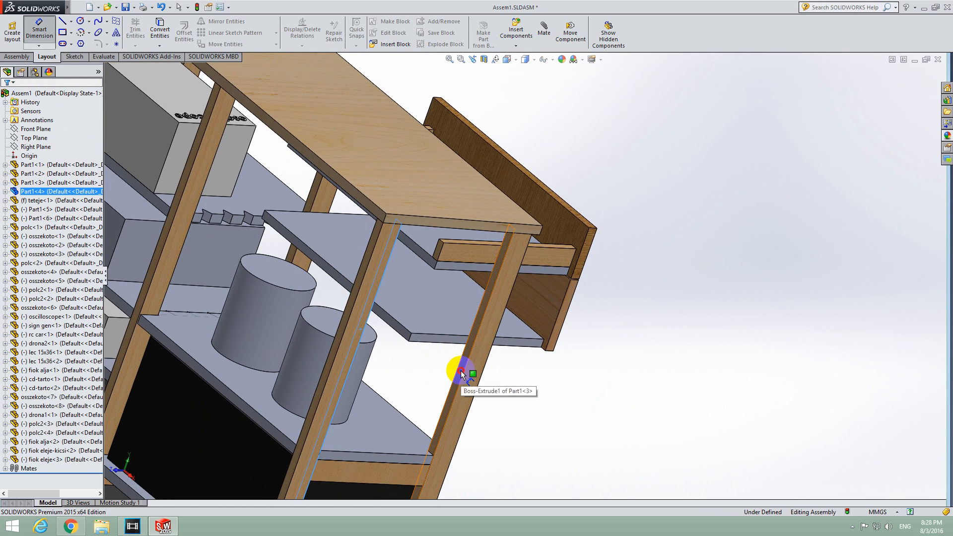
Pick the second leg edge for the 256 dimension and orbit to view it
click(464, 371)
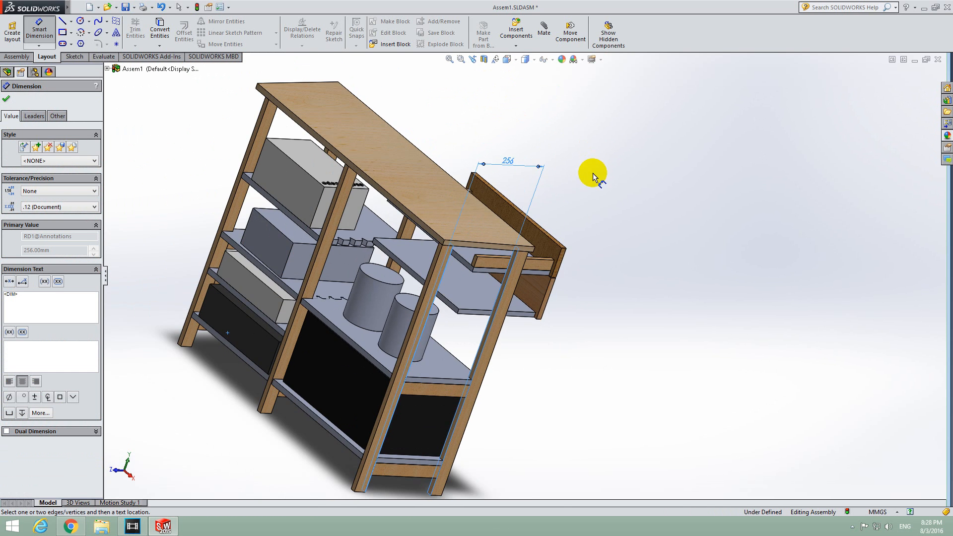
drag(592, 177, 641, 146)
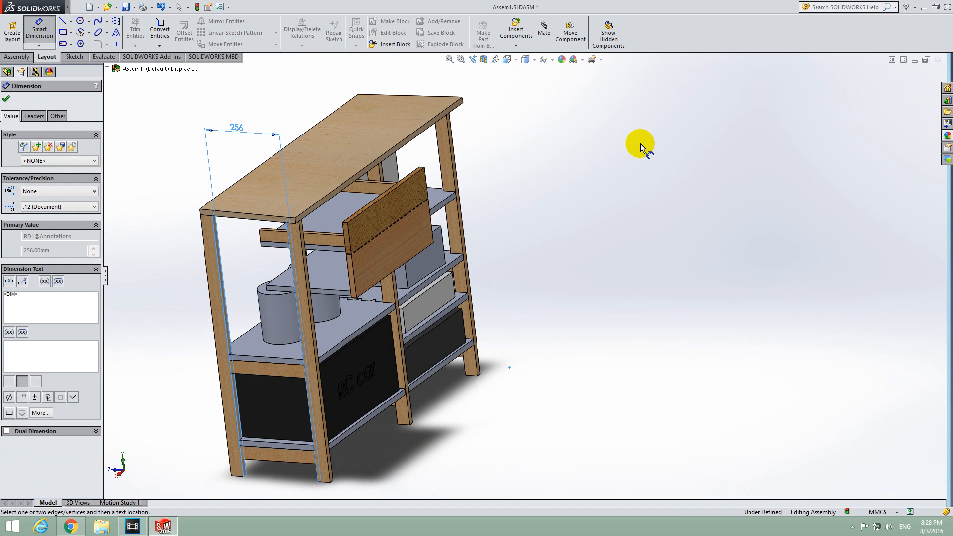